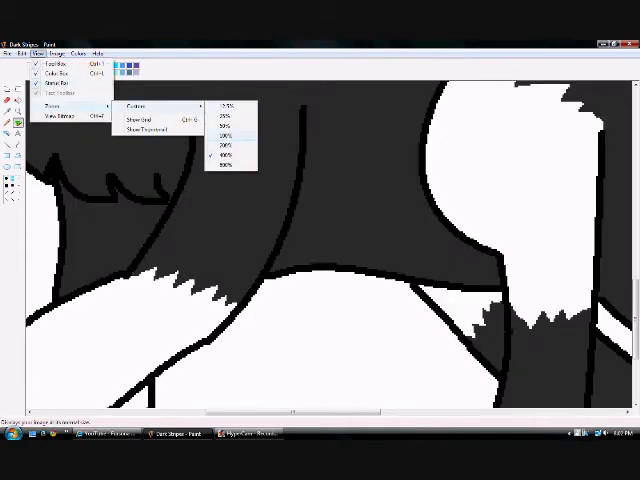
Zoom out so the whole cat drawing with glow and striped tail fits in view.
left_click(224, 148)
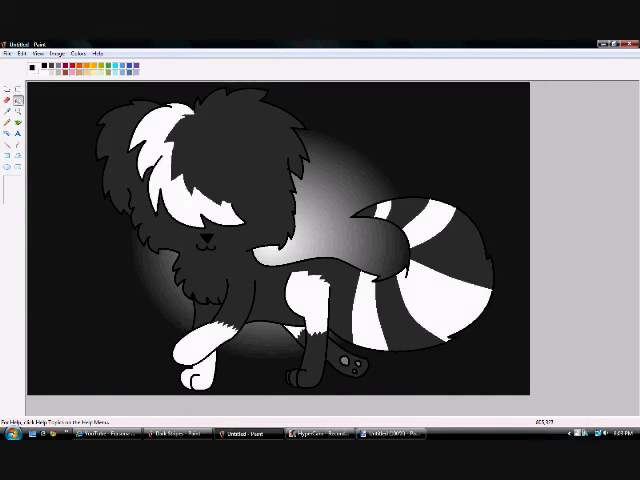
Save the finished cat drawing under the file name 'Dark Stripes'.
type("Dark Stripes")
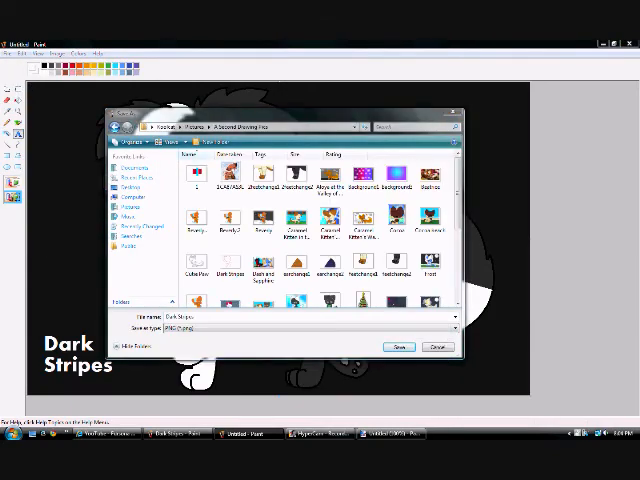
left_click(398, 348)
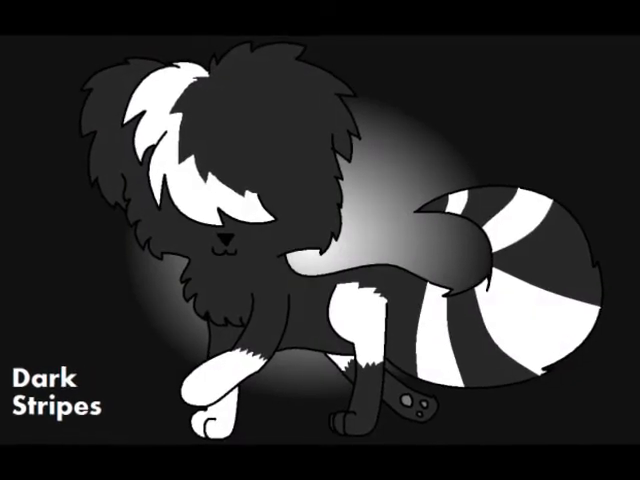